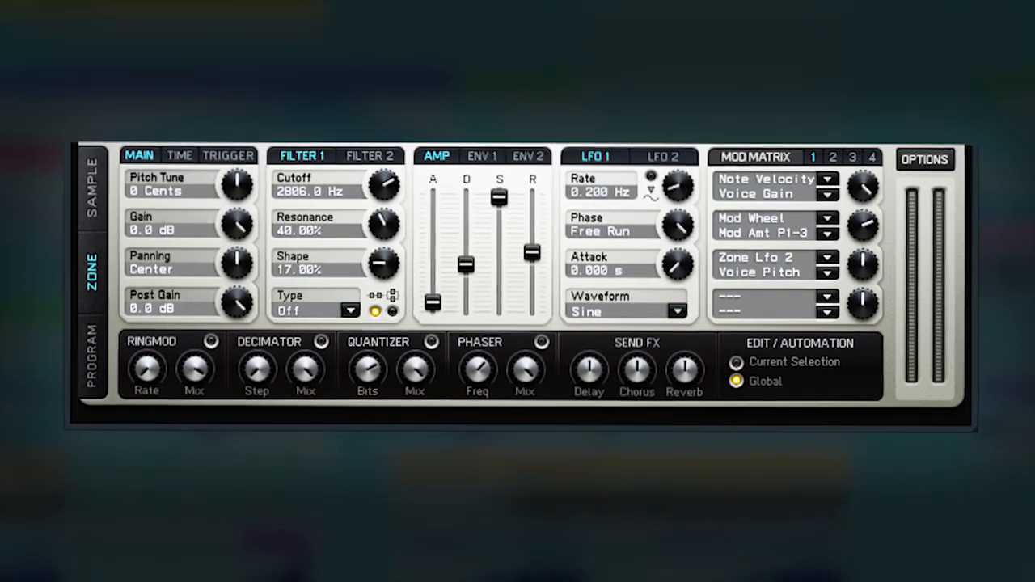
Step: Show the Ding Violin Thing Sample waveform editor with its start and loop settings
left_click(92, 190)
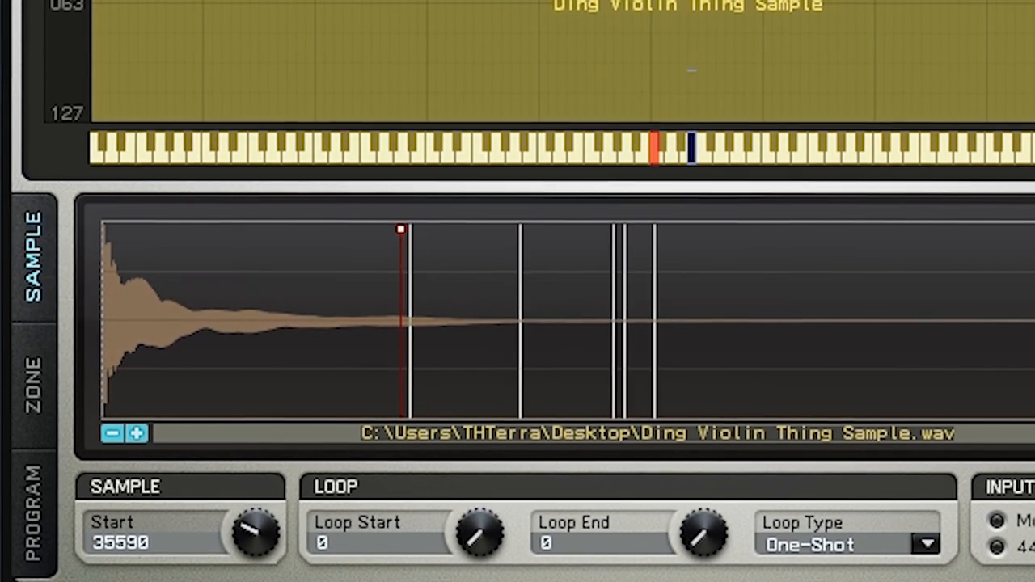